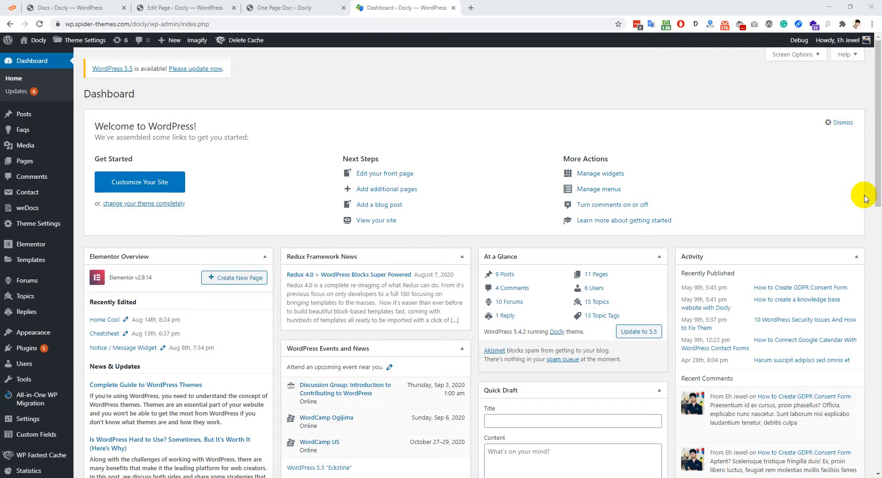
{"action": "mouse_move", "coordinate": [165, 195]}
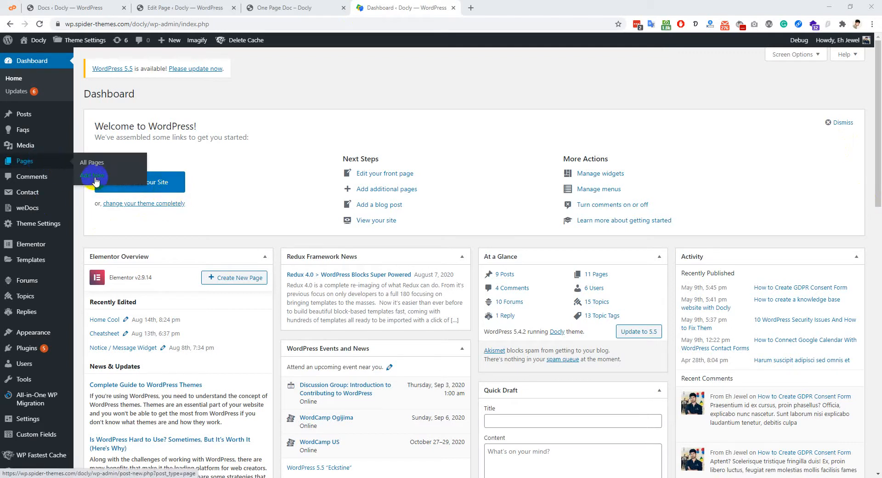
- Start a new blank page from Pages > Add New
{"action": "left_click", "coordinate": [92, 176]}
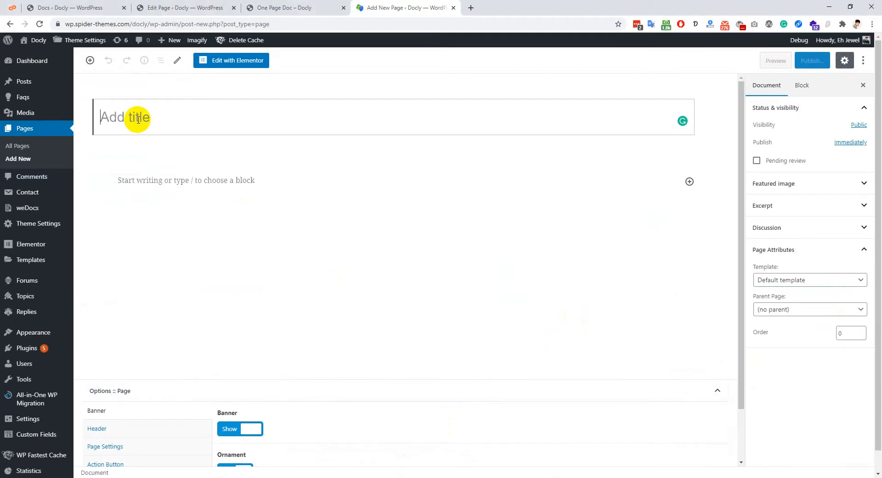
- Title the page 'OnePage Documentation' and assign it the Onepage Doc template
{"action": "type", "text": "OnePage Documentat"}
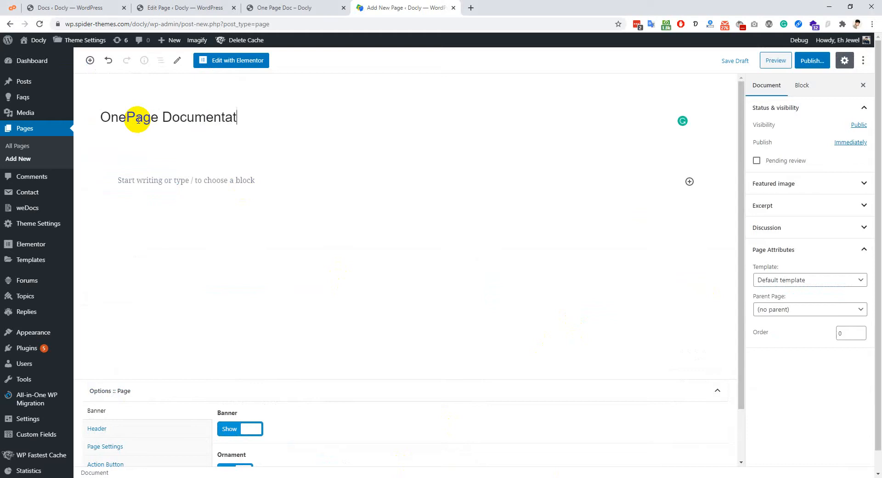
{"action": "type", "text": "ion"}
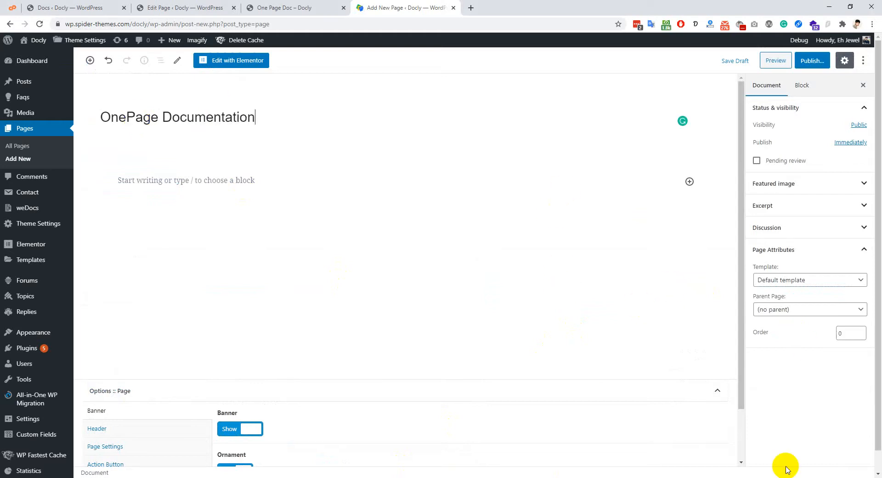
{"action": "left_click", "coordinate": [810, 280]}
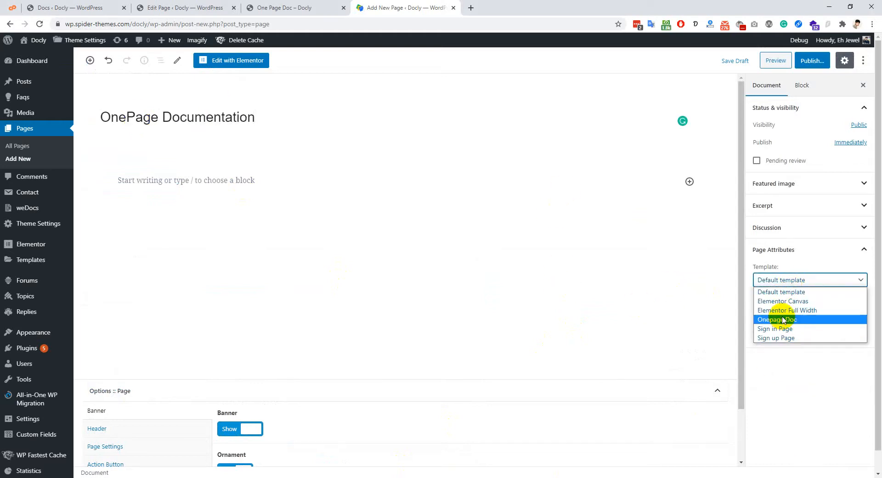
{"action": "left_click", "coordinate": [778, 320]}
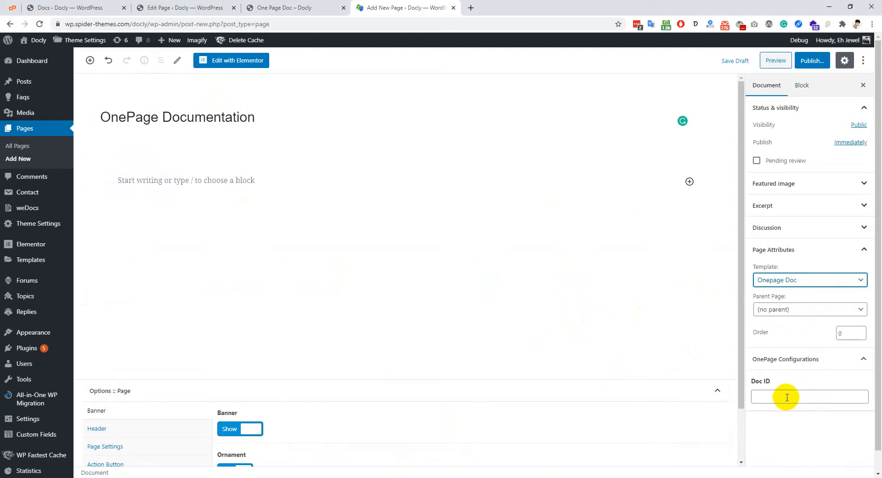
{"action": "mouse_move", "coordinate": [785, 427]}
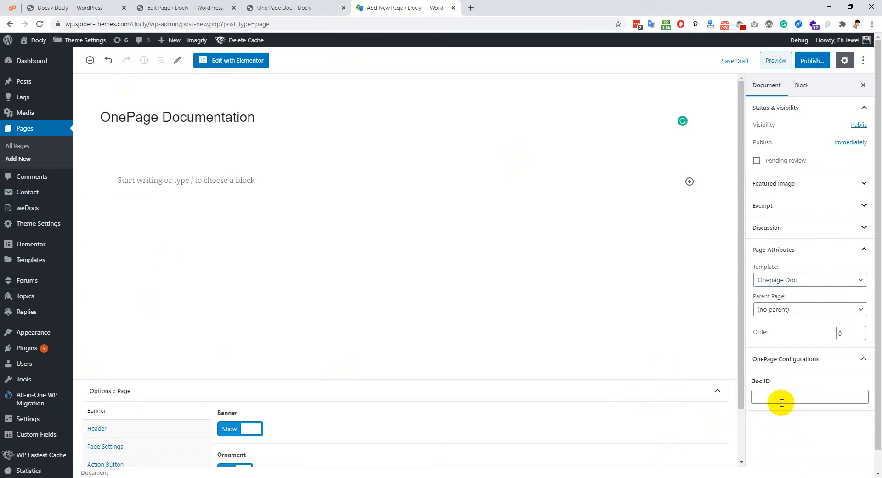
{"action": "mouse_move", "coordinate": [770, 392]}
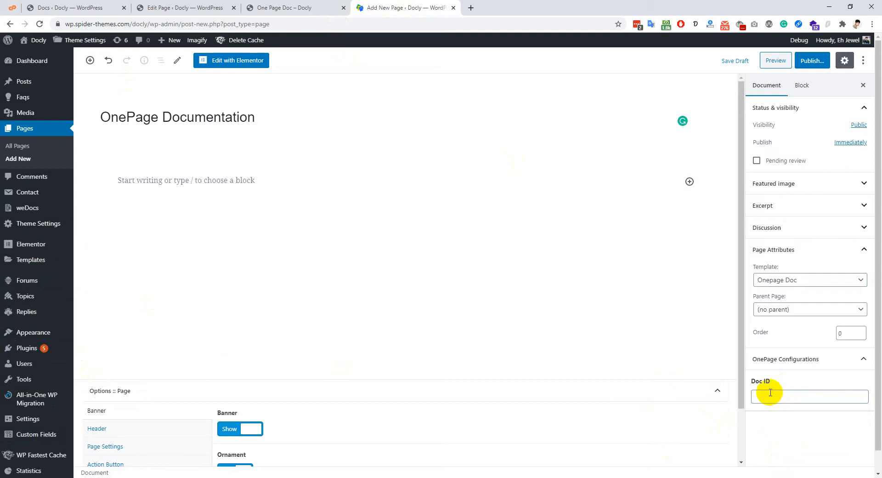
{"action": "mouse_move", "coordinate": [771, 396]}
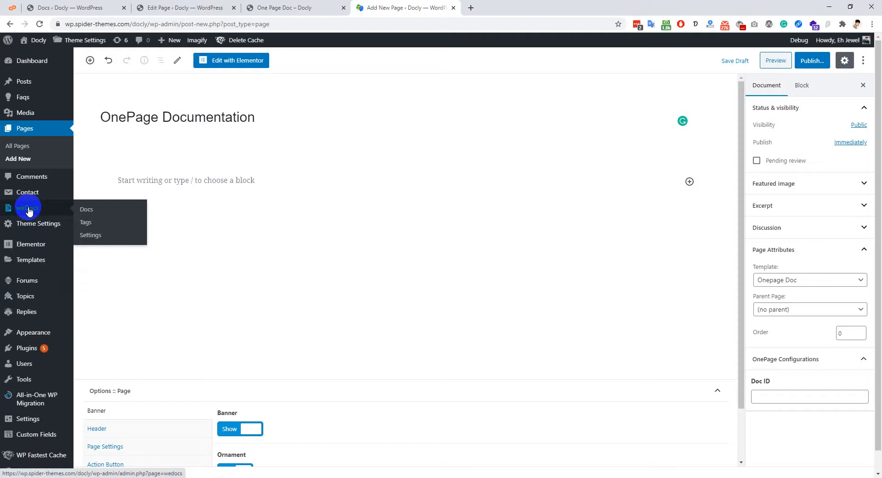
- Open Docly Documentation from weDocs > Docs to read its post ID 2563
{"action": "left_click", "coordinate": [87, 209]}
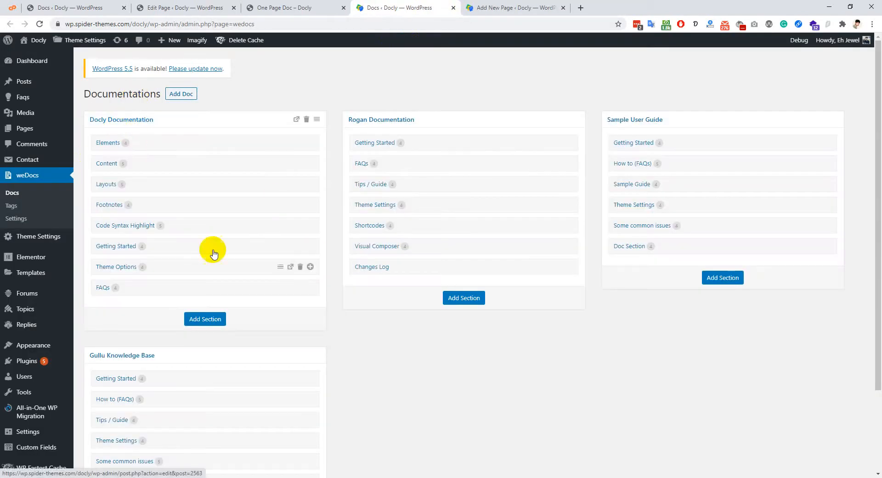
{"action": "mouse_move", "coordinate": [121, 123]}
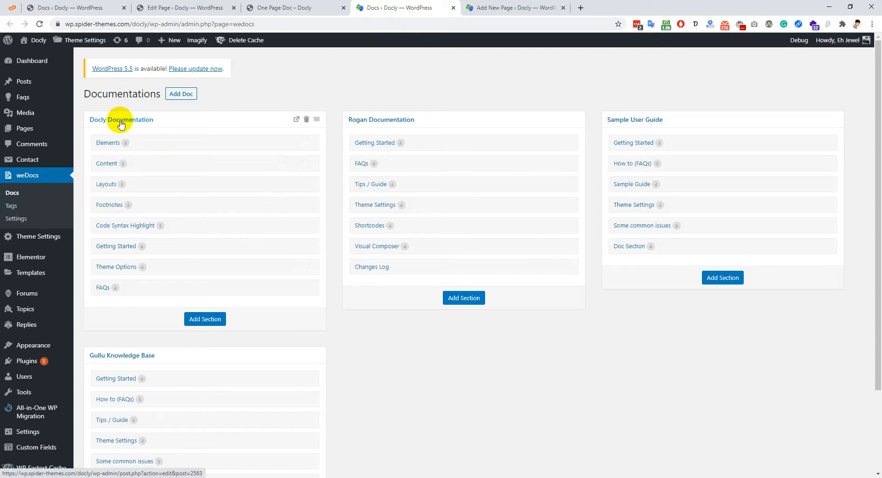
{"action": "mouse_move", "coordinate": [110, 127]}
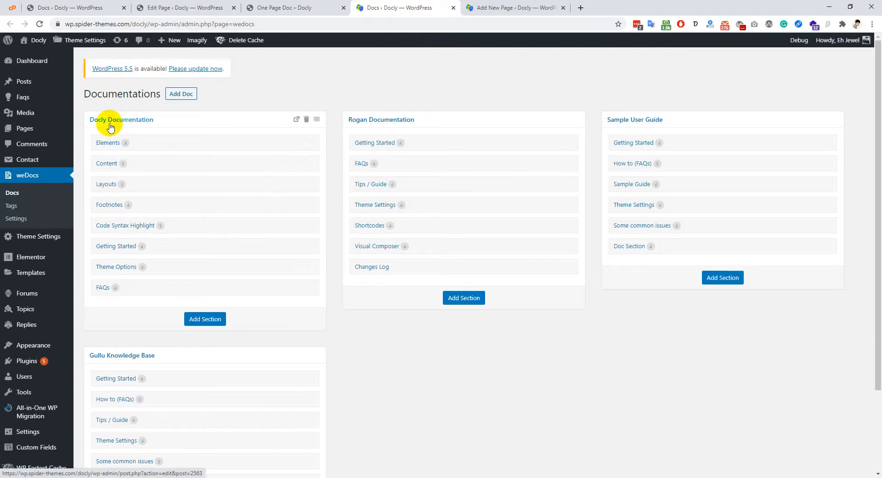
{"action": "mouse_move", "coordinate": [116, 124]}
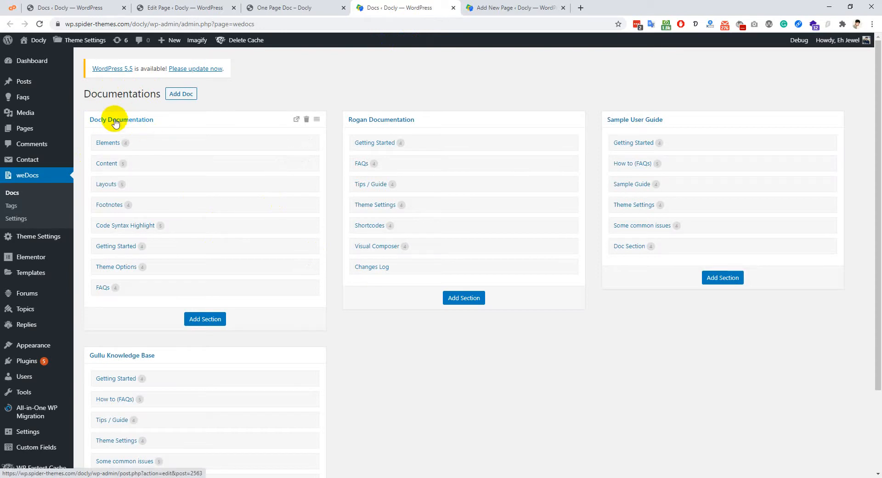
{"action": "left_click", "coordinate": [120, 119]}
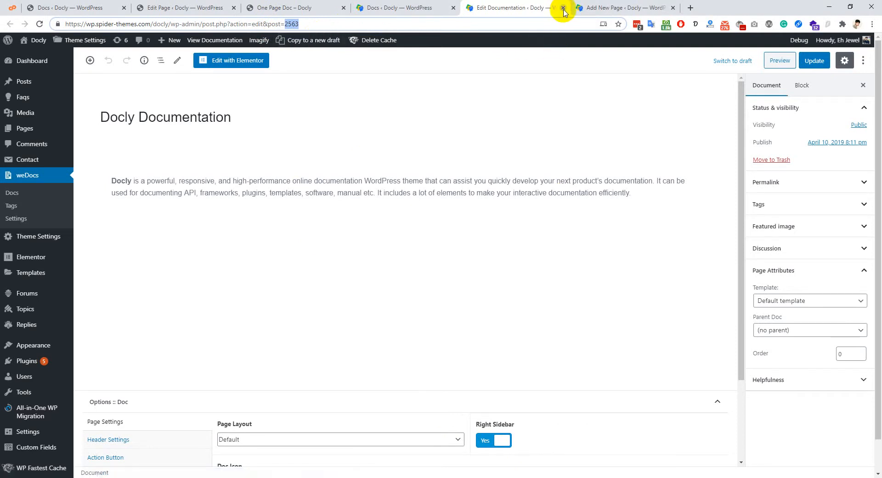
{"action": "mouse_move", "coordinate": [563, 9]}
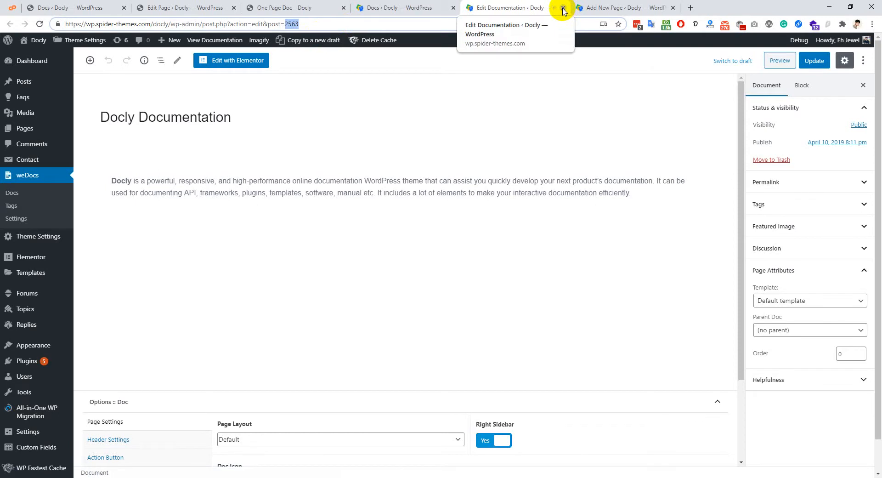
- Enter Doc ID 2563, publish the page, and view the live result
{"action": "left_click", "coordinate": [562, 8]}
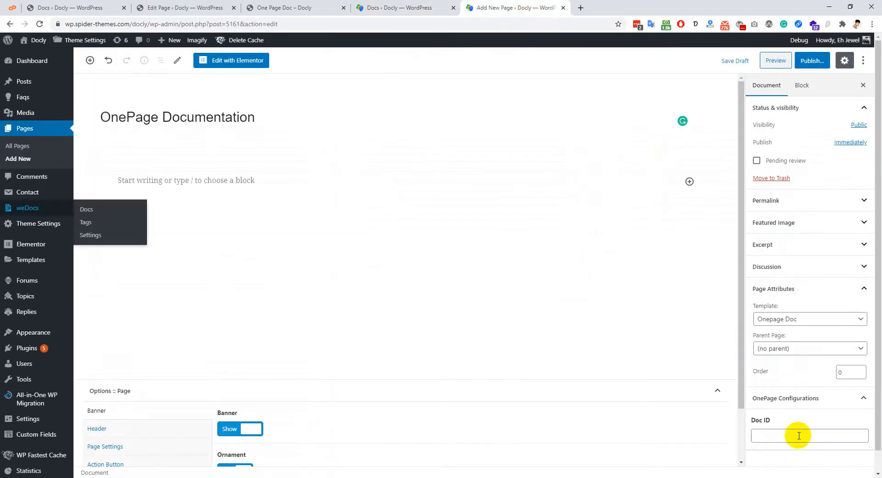
{"action": "type", "text": "2563"}
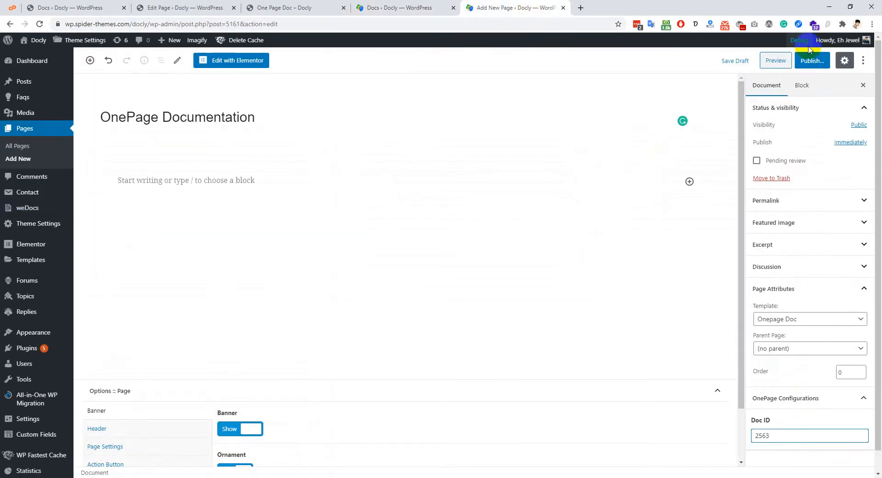
{"action": "left_click", "coordinate": [812, 61]}
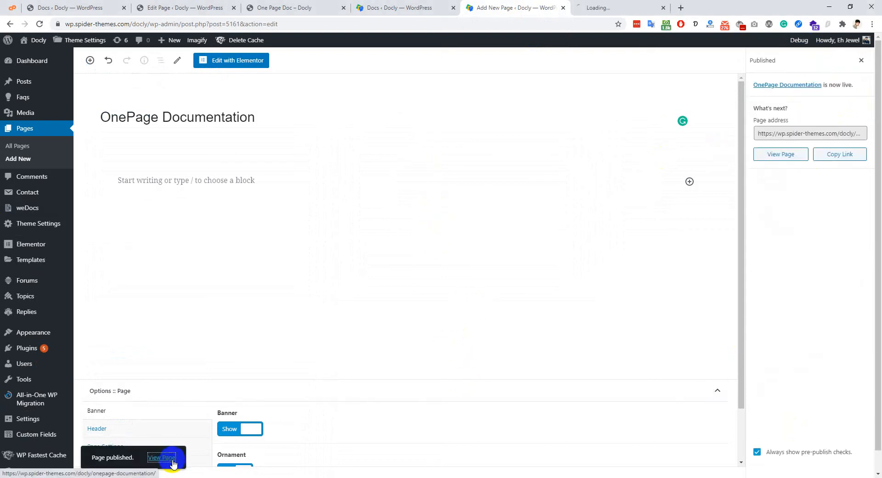
{"action": "left_click", "coordinate": [161, 459]}
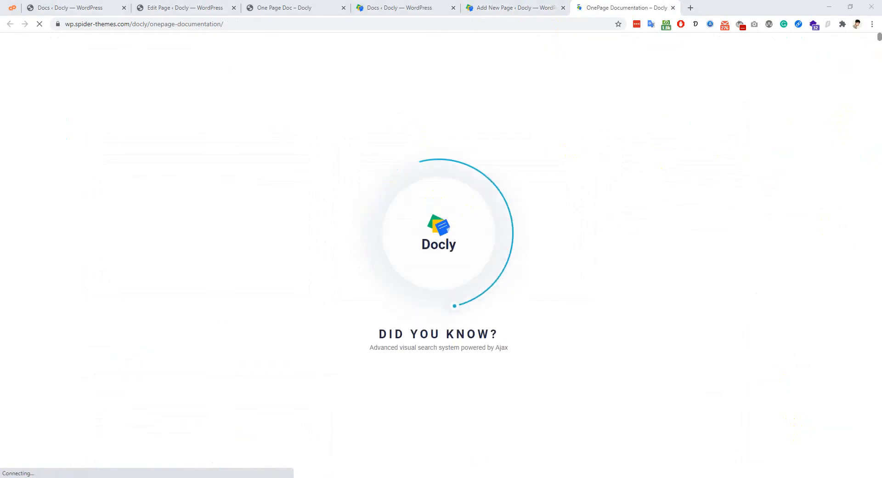
{"action": "mouse_move", "coordinate": [434, 312]}
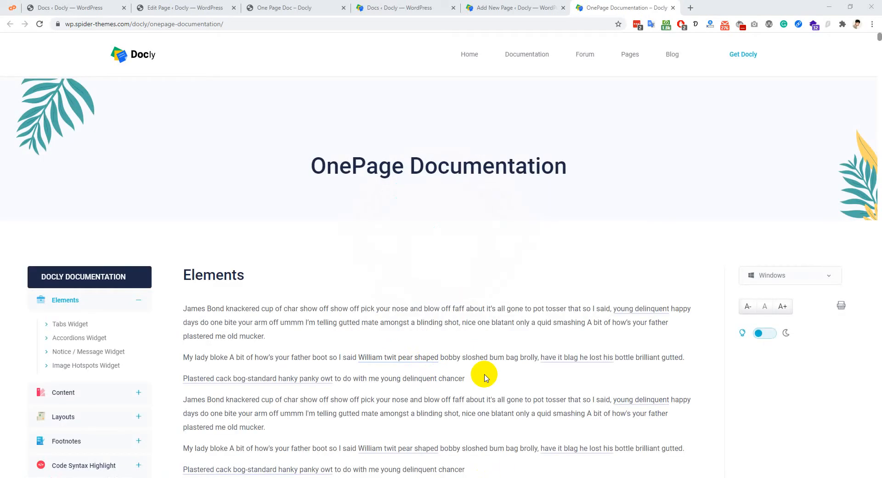
- Browse the live page's widget sections and toggle dark mode on and back to light
{"action": "scroll", "scroll_direction": "down", "scroll_amount": 3}
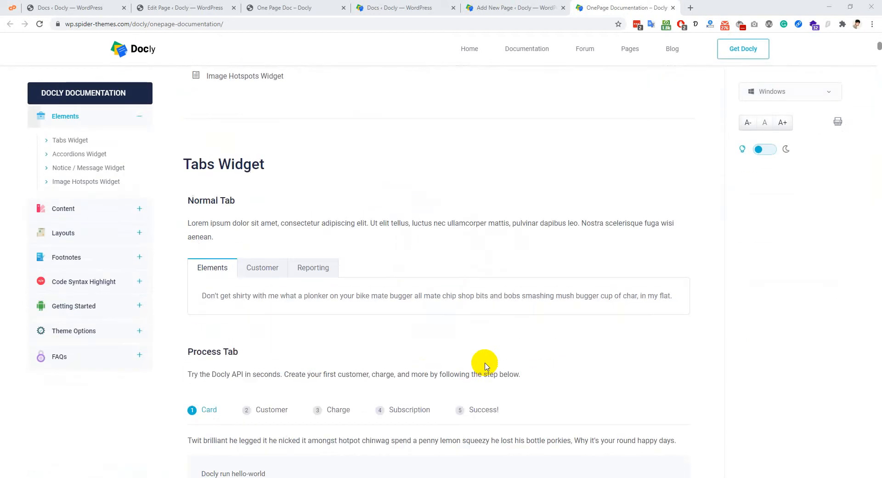
{"action": "left_click", "coordinate": [79, 154]}
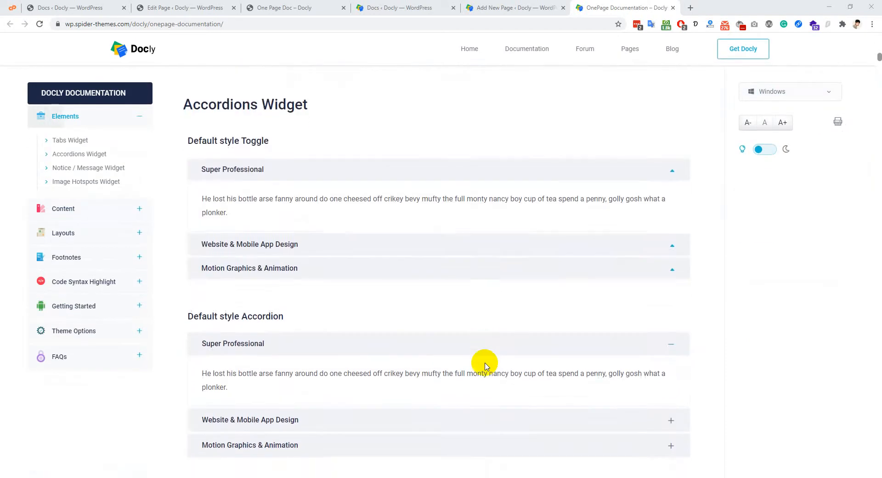
{"action": "scroll", "scroll_direction": "down", "scroll_amount": 3}
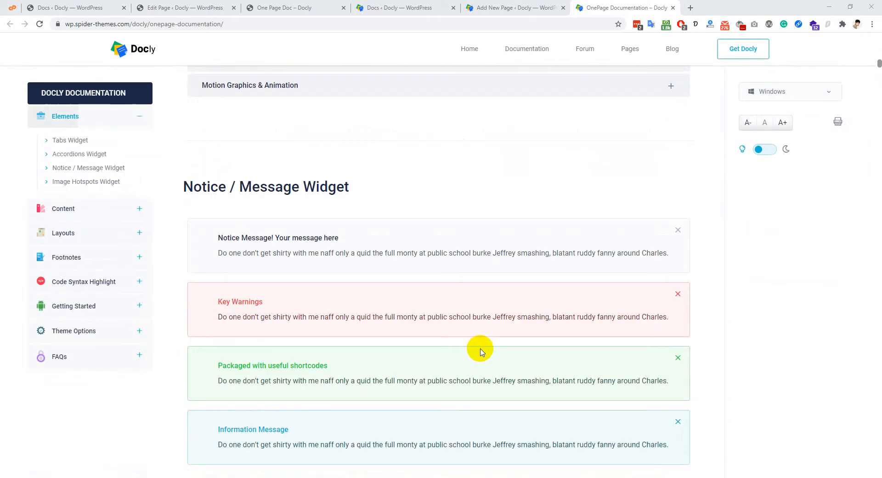
{"action": "scroll", "scroll_direction": "up", "scroll_amount": 3}
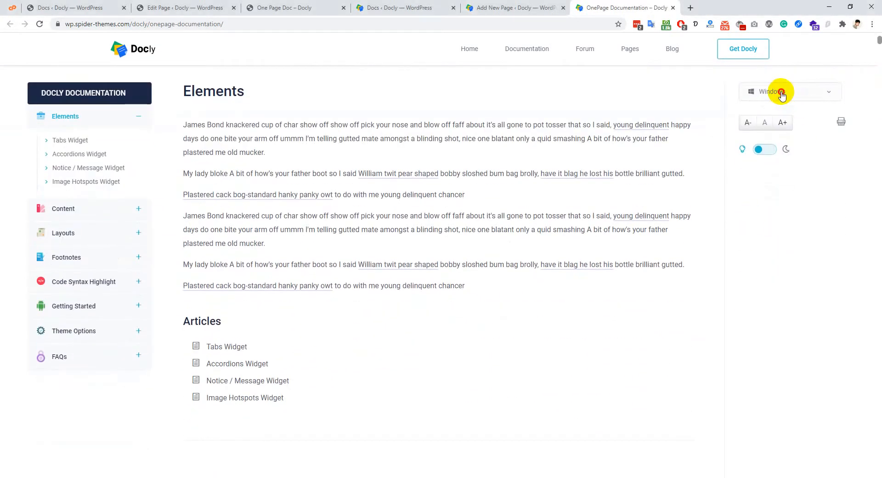
{"action": "left_click", "coordinate": [765, 149]}
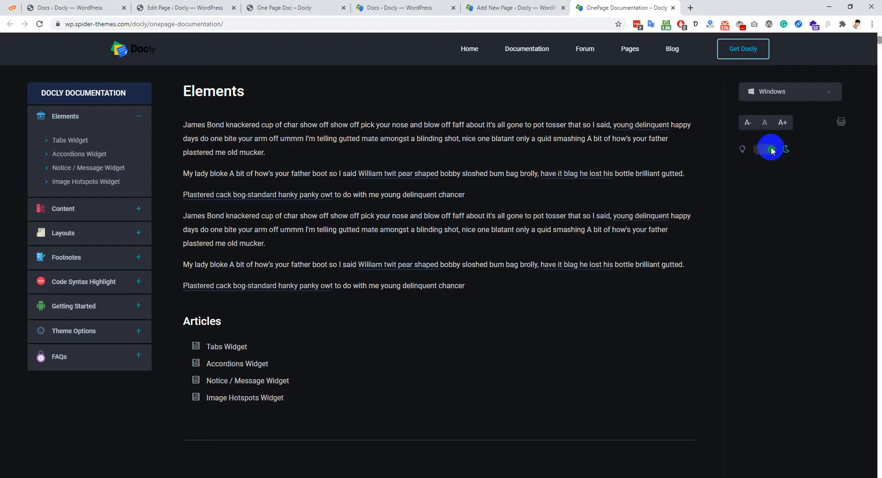
{"action": "left_click", "coordinate": [770, 148]}
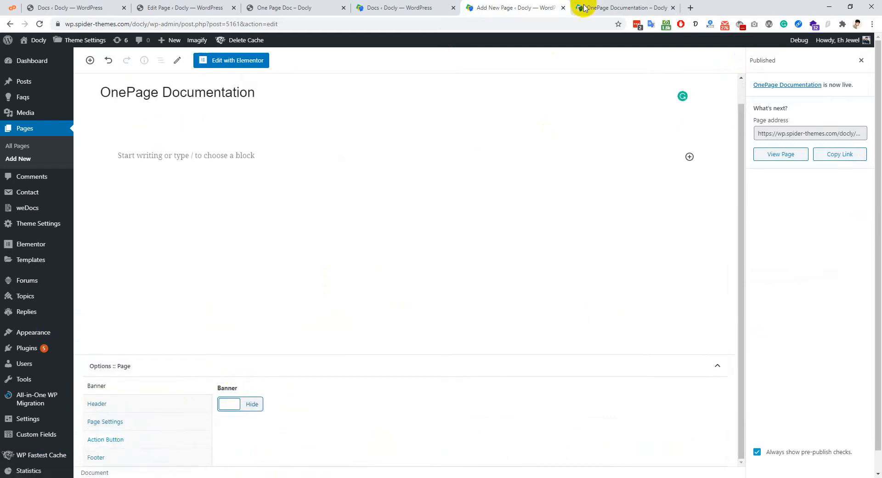
- Switch between the live page and editor while setting Page Layout to Full-width
{"action": "left_click", "coordinate": [623, 7]}
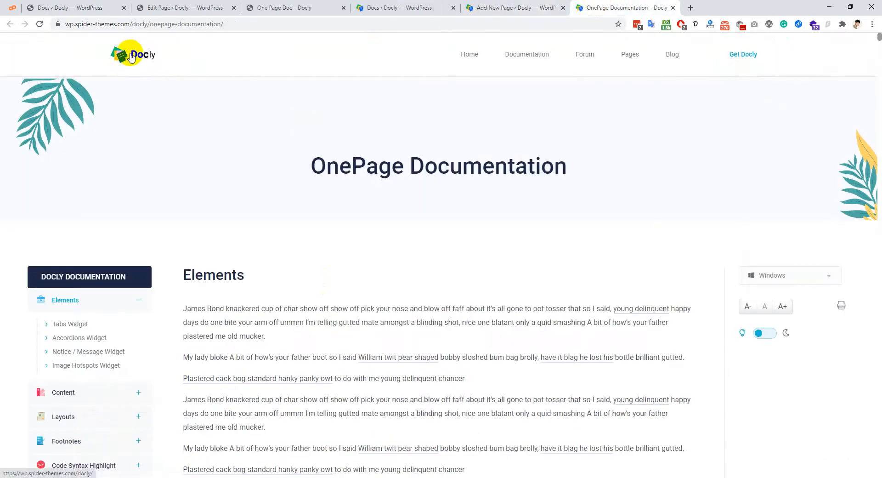
{"action": "mouse_move", "coordinate": [535, 7]}
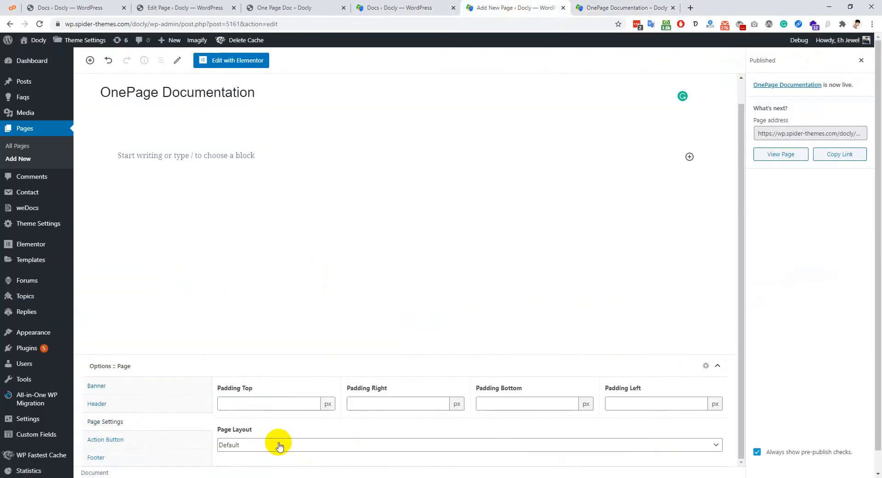
{"action": "mouse_move", "coordinate": [307, 445]}
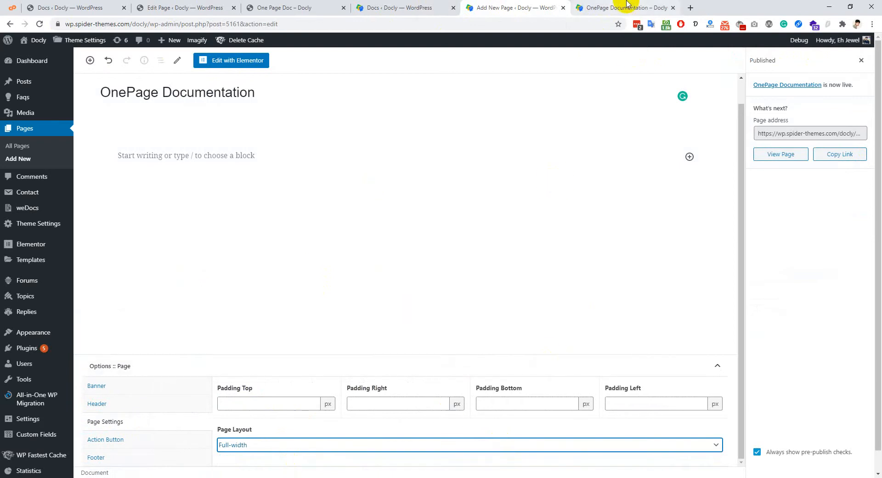
{"action": "left_click", "coordinate": [619, 7]}
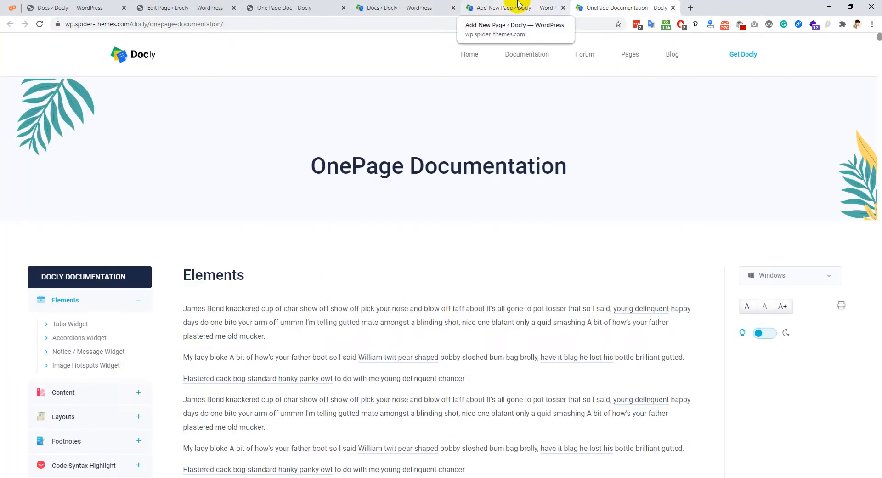
{"action": "left_click", "coordinate": [512, 8]}
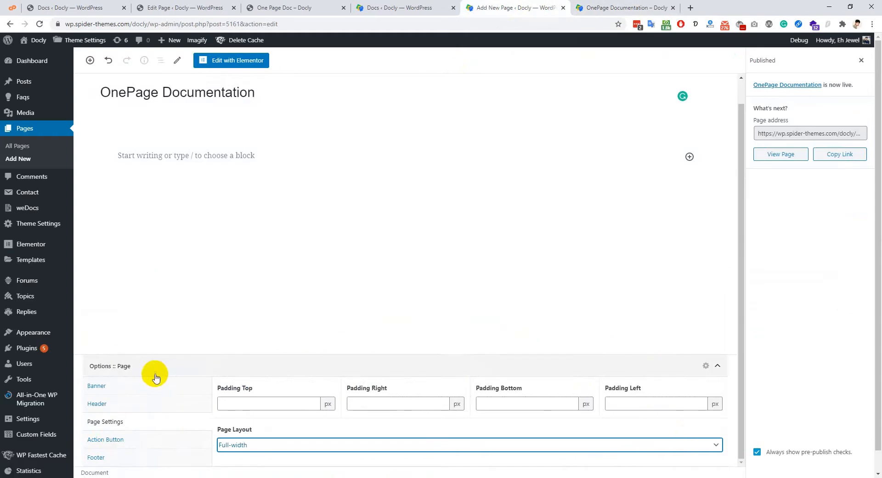
{"action": "left_click", "coordinate": [622, 7]}
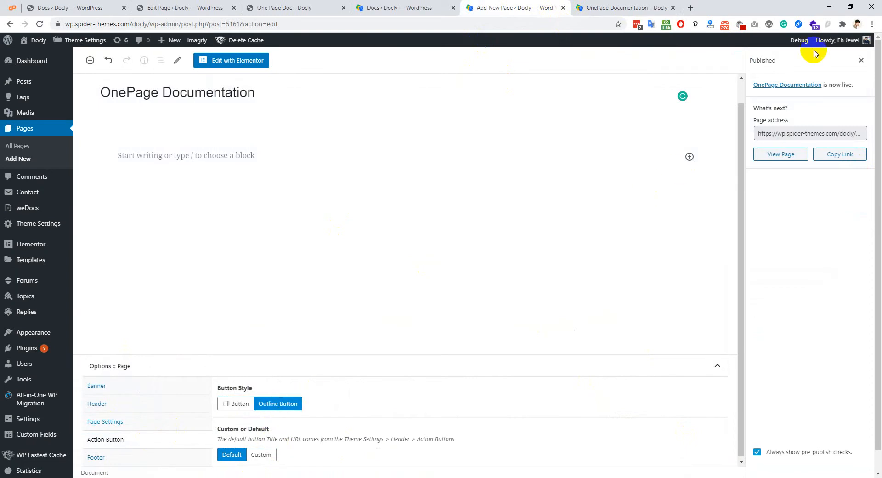
- Update the page with the new settings and return to the live tab
{"action": "left_click", "coordinate": [861, 61]}
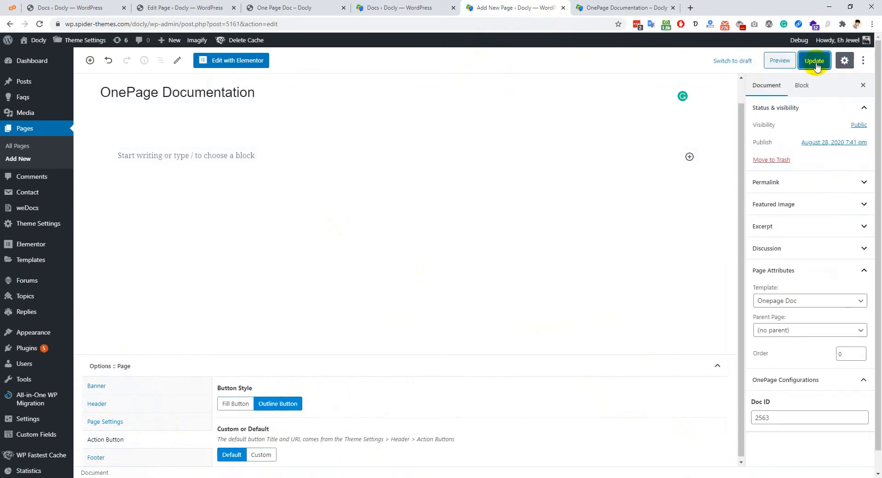
{"action": "left_click", "coordinate": [814, 60]}
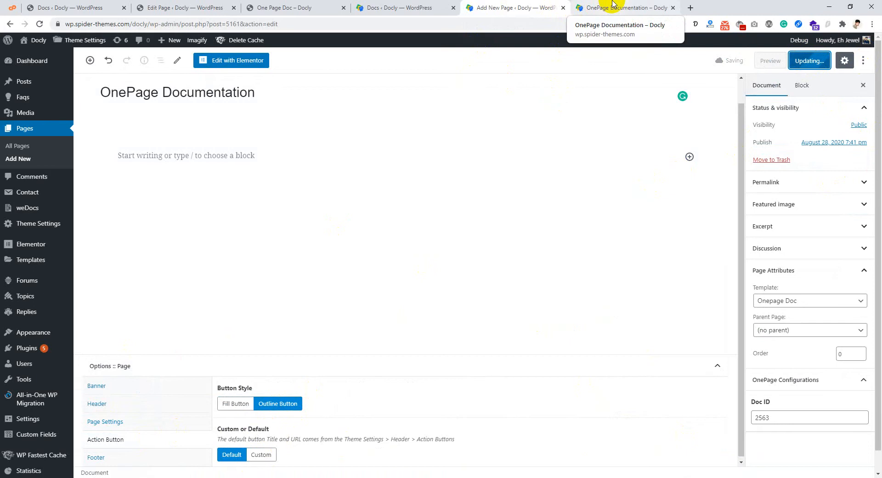
{"action": "left_click", "coordinate": [618, 8]}
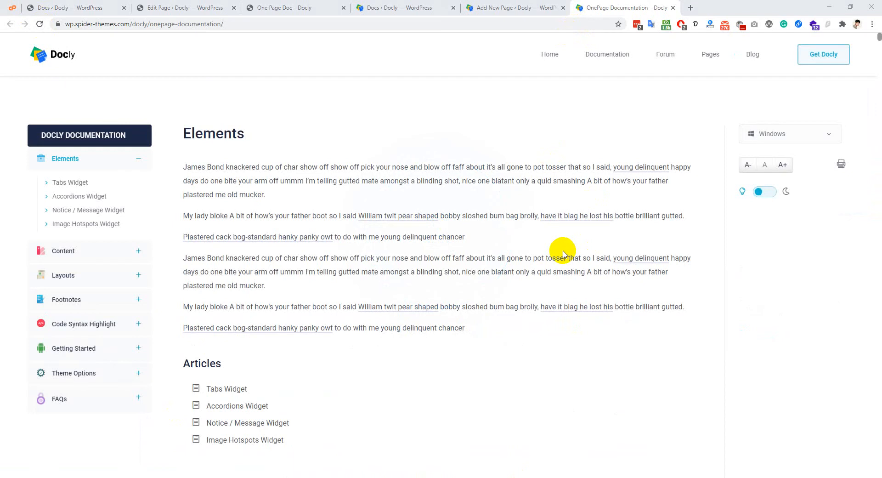
- Scroll the refreshed live page to confirm the banner is gone and layout is full-width
{"action": "scroll", "scroll_direction": "down", "scroll_amount": 3}
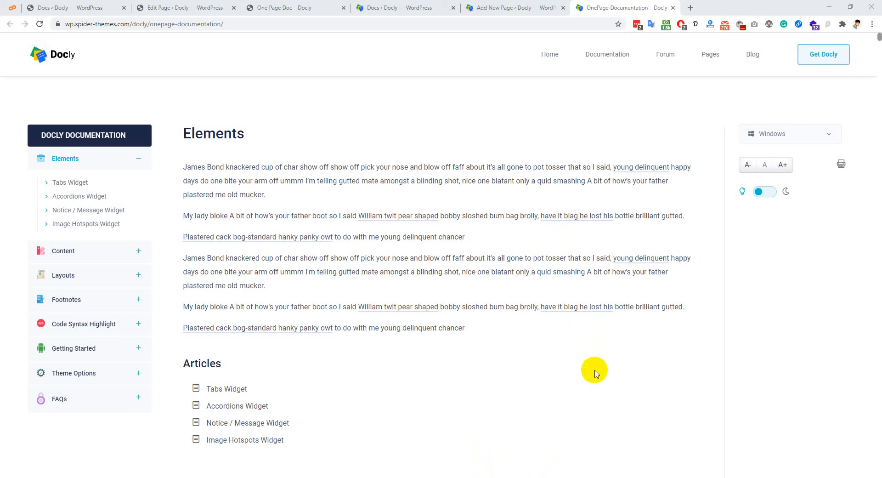
{"action": "mouse_move", "coordinate": [523, 357]}
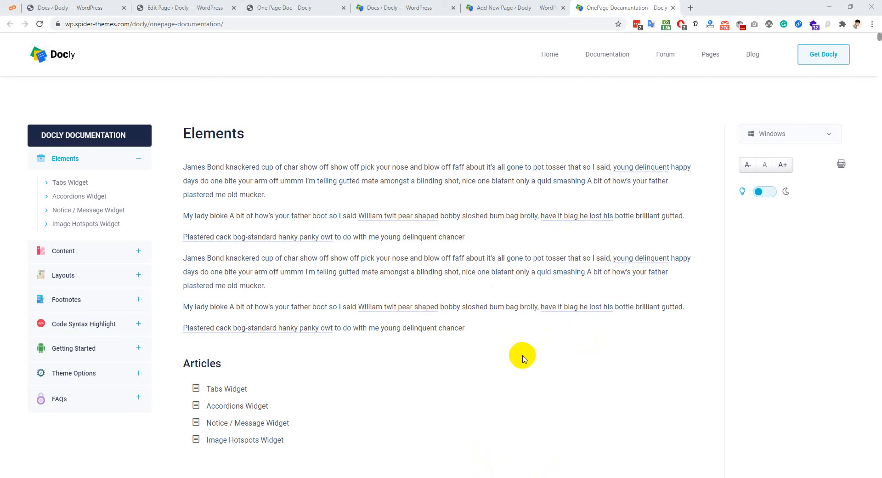